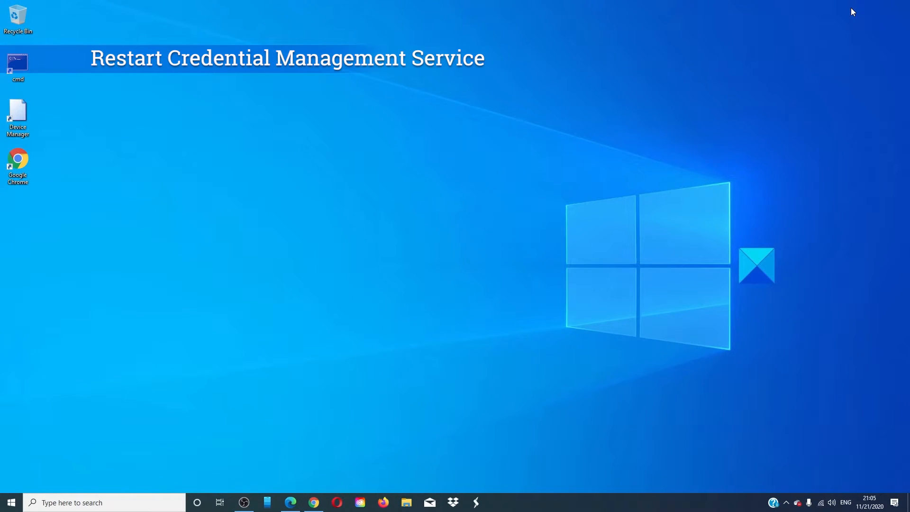
pyautogui.moveTo(176, 486)
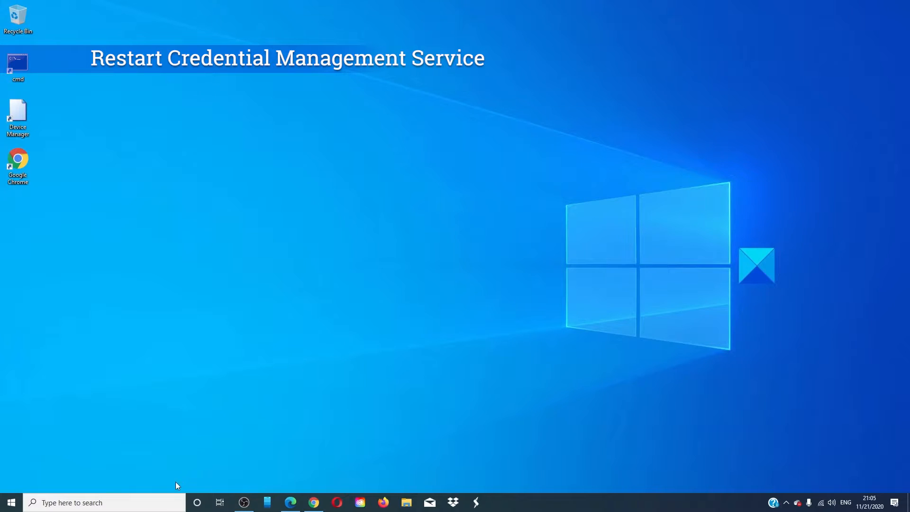
# Step: Launch the Services app from Windows Search and scroll the list to Credential Manager
pyautogui.write('services')
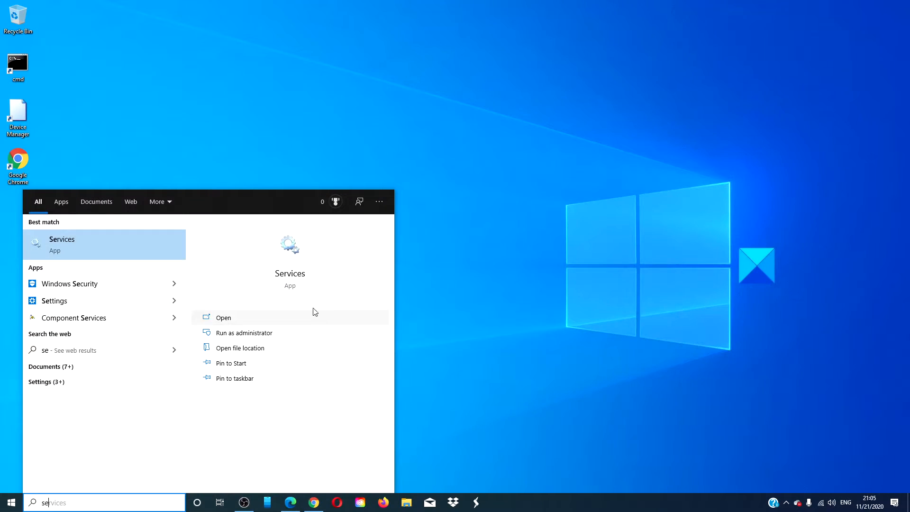
pyautogui.click(224, 317)
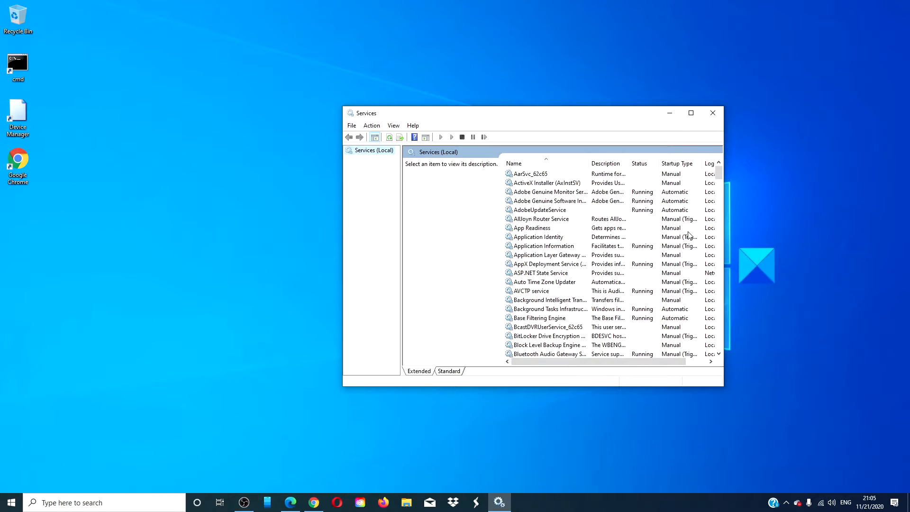
pyautogui.moveTo(548, 264)
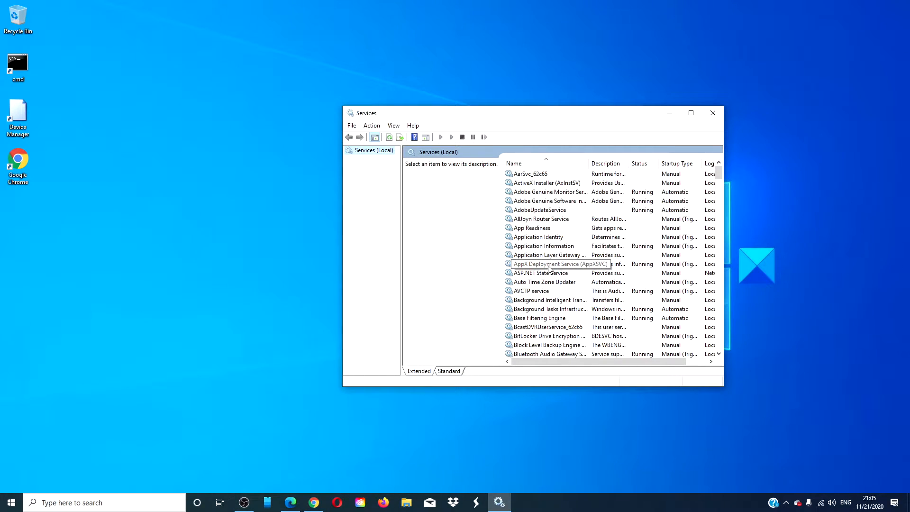
pyautogui.scroll(-3)
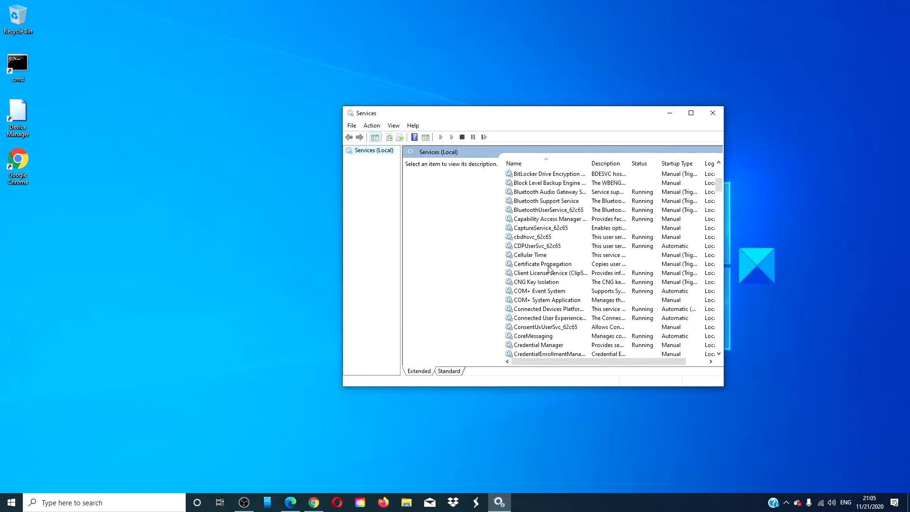
# Step: Stop the Credential Manager service from its context menu, then bring up its Properties dialog
pyautogui.rightClick(532, 291)
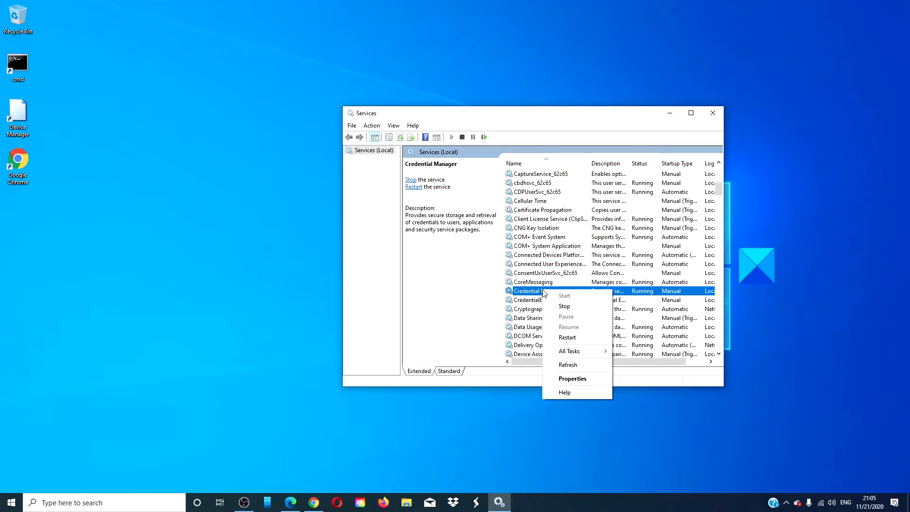
pyautogui.moveTo(564, 305)
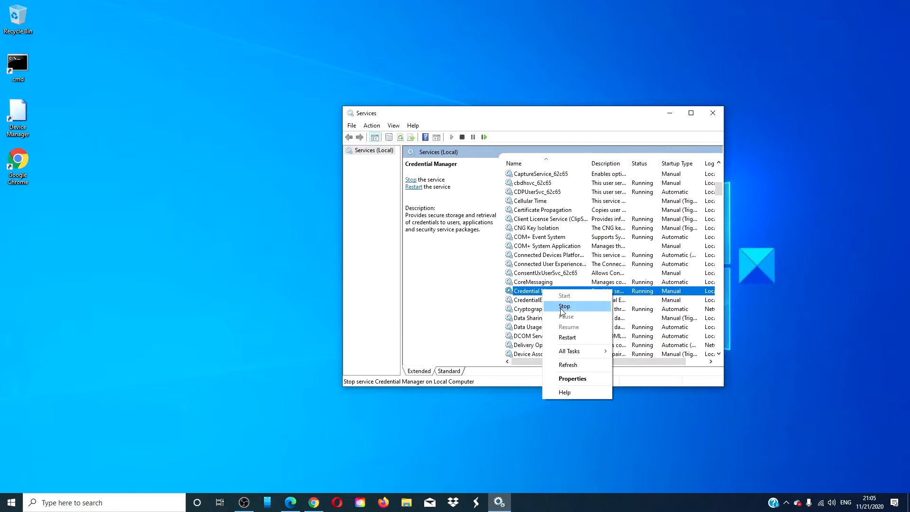
pyautogui.click(564, 307)
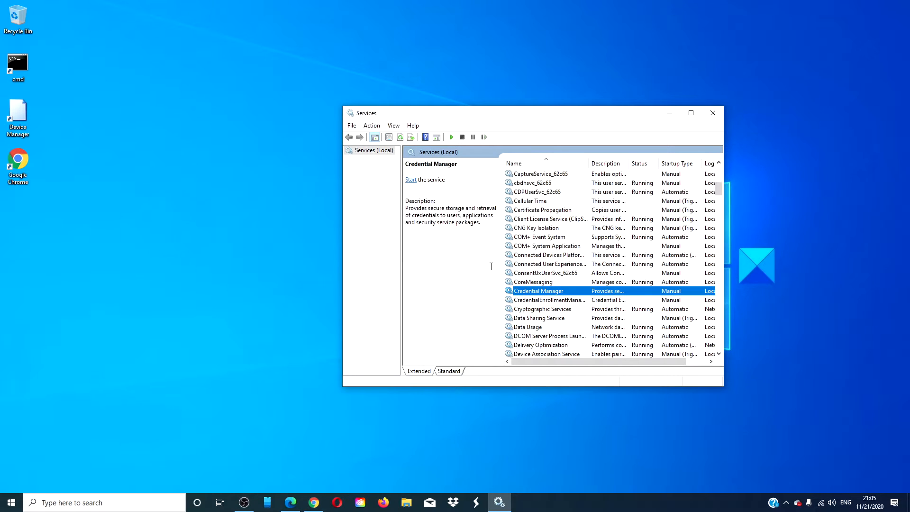
pyautogui.moveTo(550, 294)
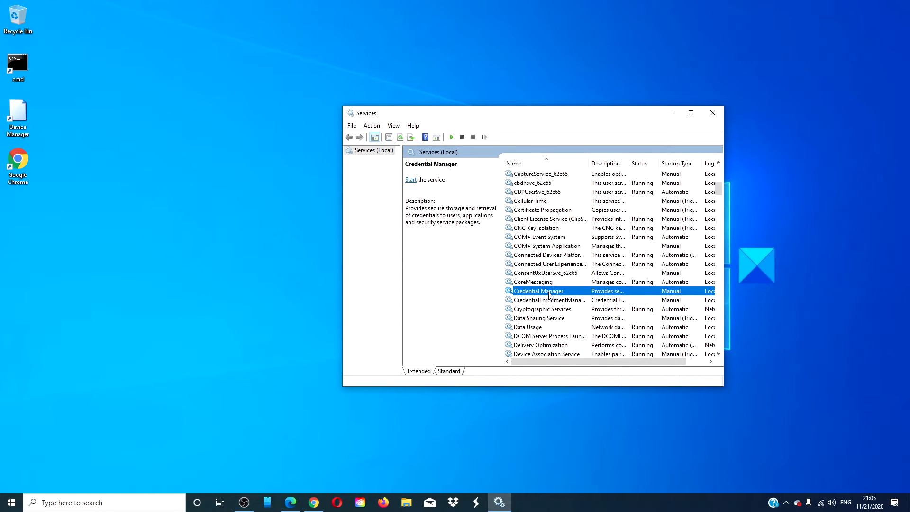
pyautogui.rightClick(550, 291)
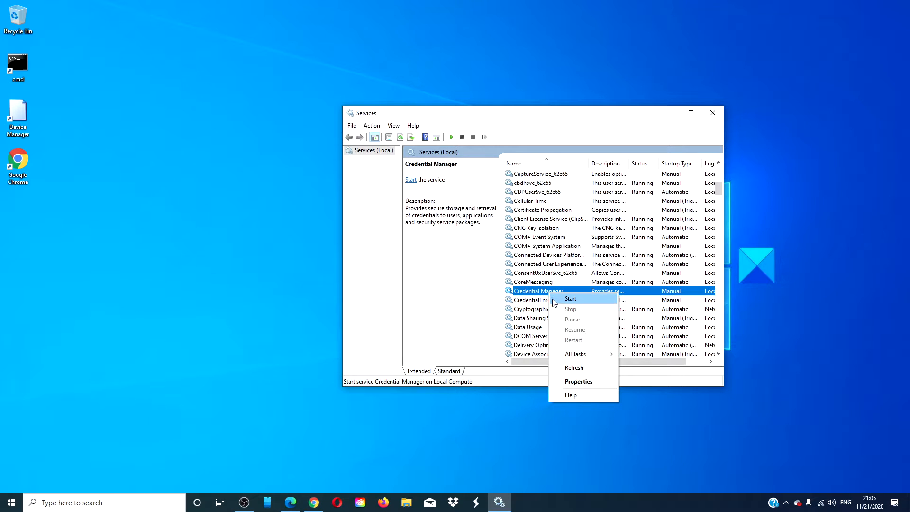
pyautogui.moveTo(584, 385)
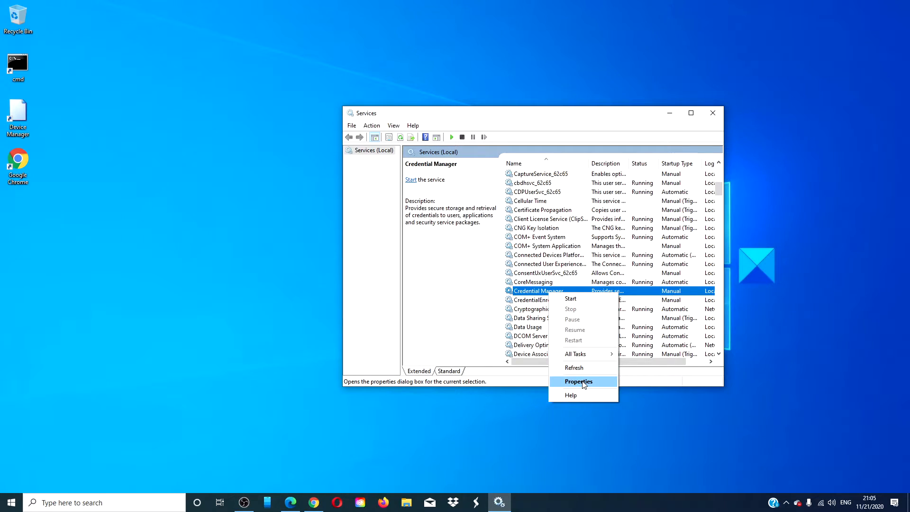
pyautogui.click(578, 381)
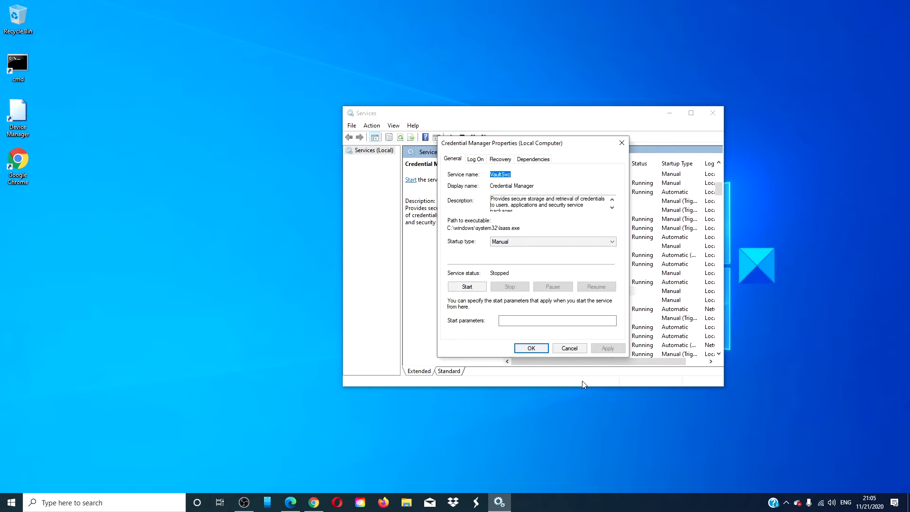
pyautogui.moveTo(520, 365)
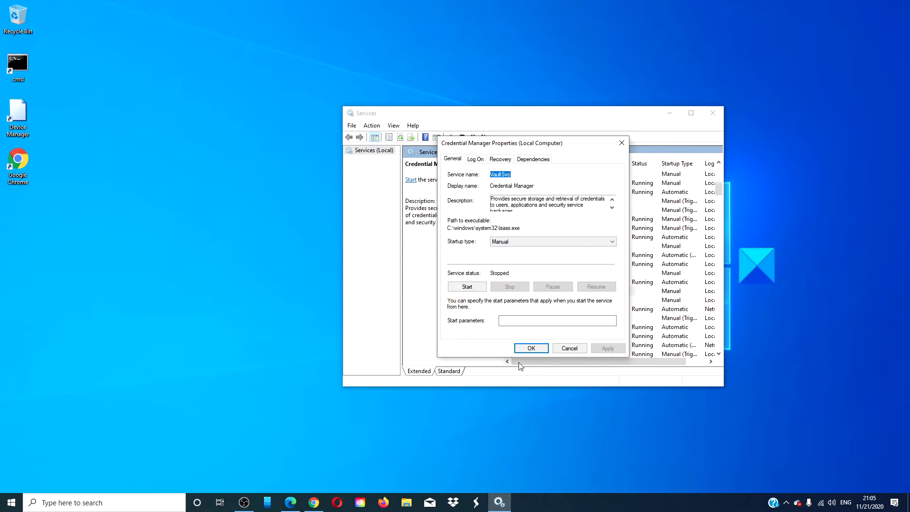
# Step: Set Credential Manager's startup type to Automatic, start the service, then apply and confirm with OK
pyautogui.click(553, 242)
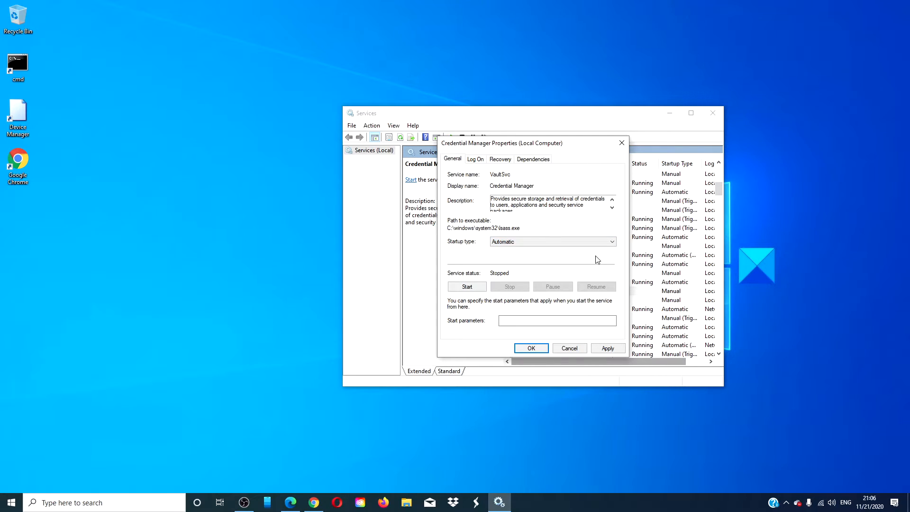
pyautogui.click(466, 286)
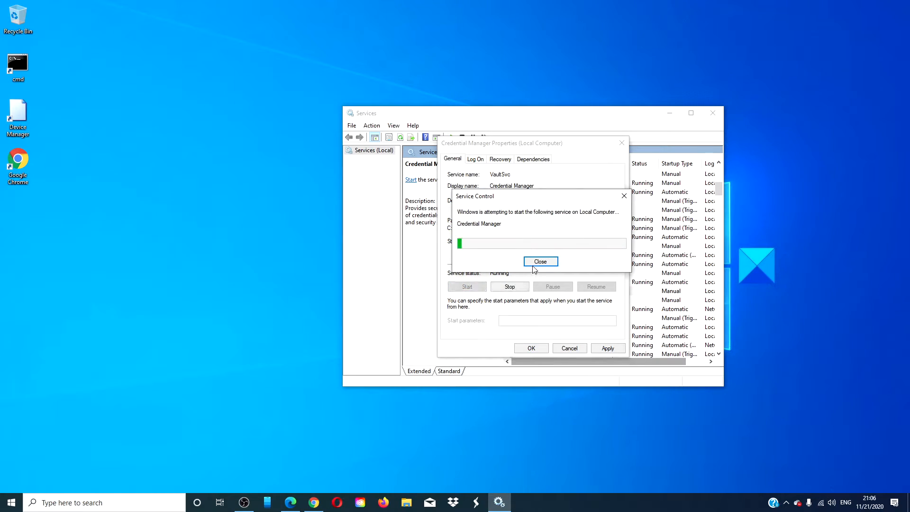
pyautogui.click(540, 262)
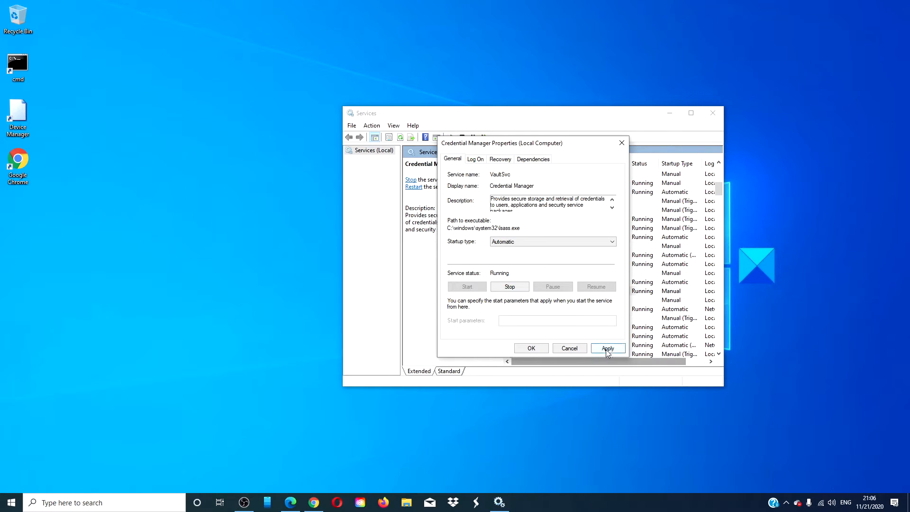
pyautogui.click(609, 348)
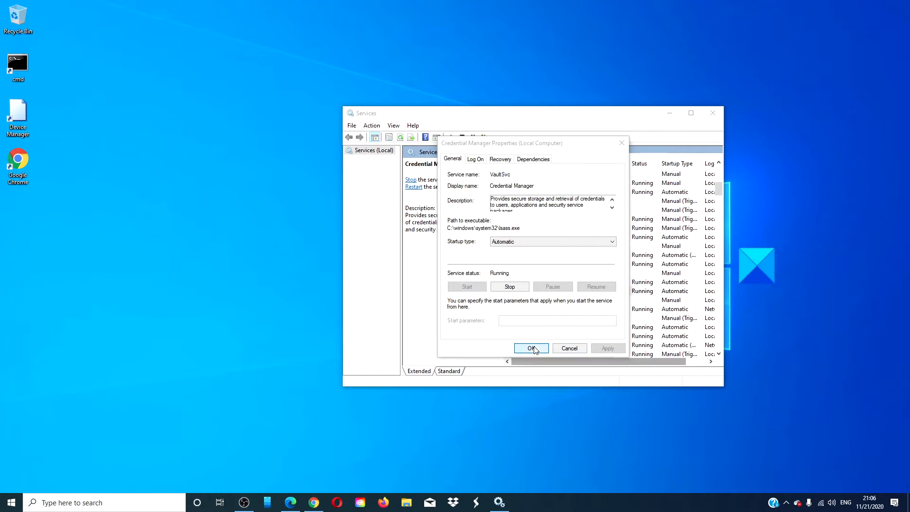
pyautogui.click(531, 348)
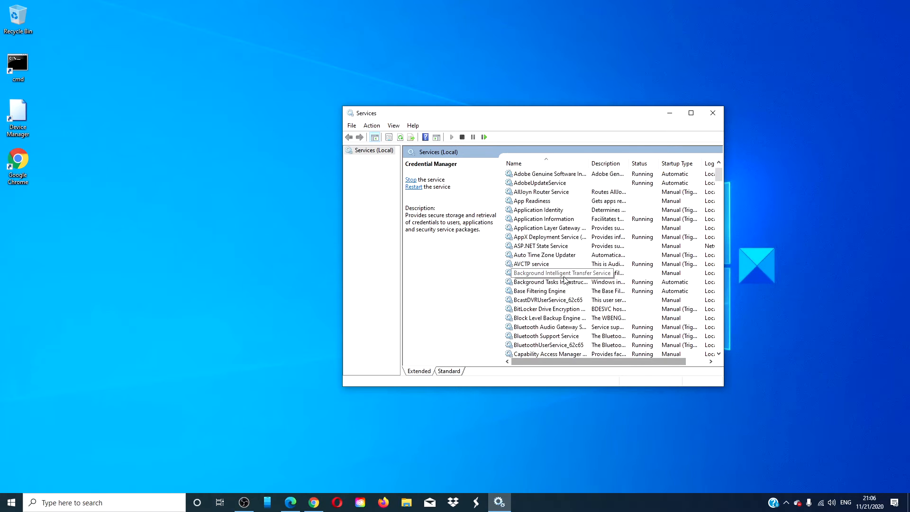
# Step: Select the Application Information service, close Services, and switch to Edge showing the error article
pyautogui.click(543, 246)
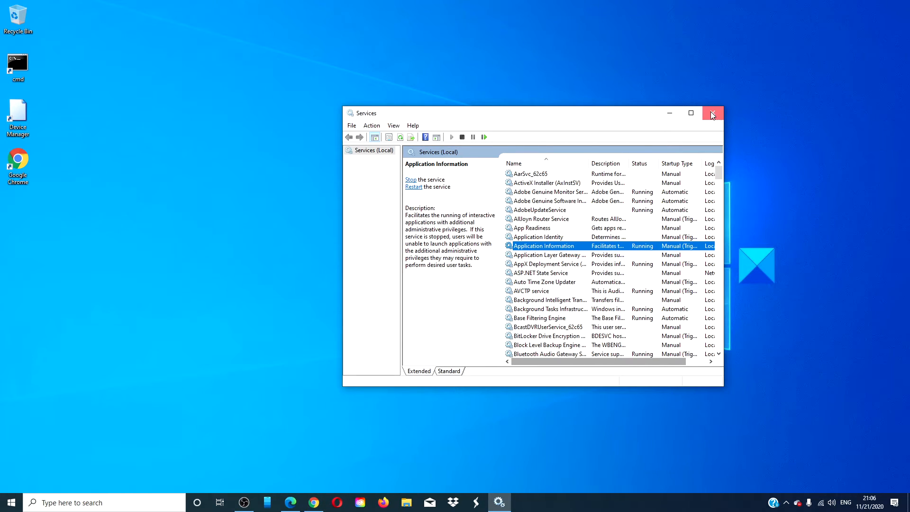
pyautogui.click(713, 114)
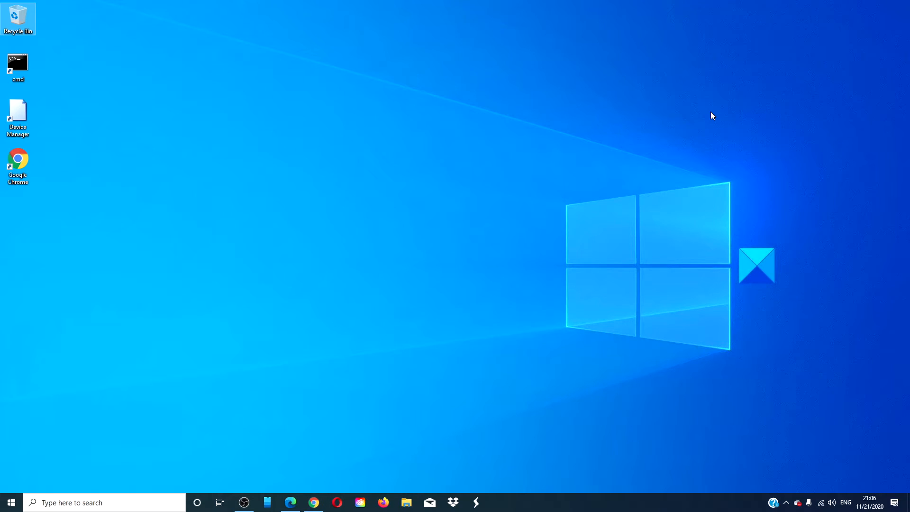
pyautogui.moveTo(388, 431)
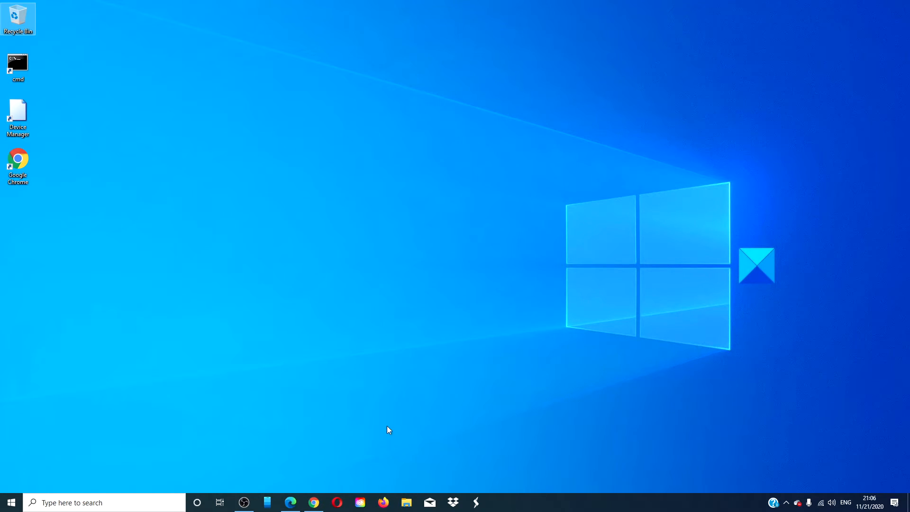
pyautogui.click(290, 502)
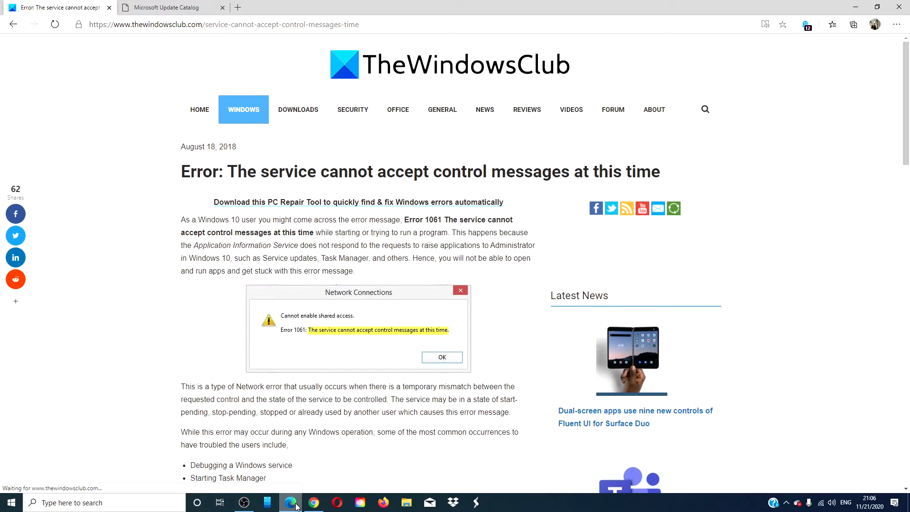